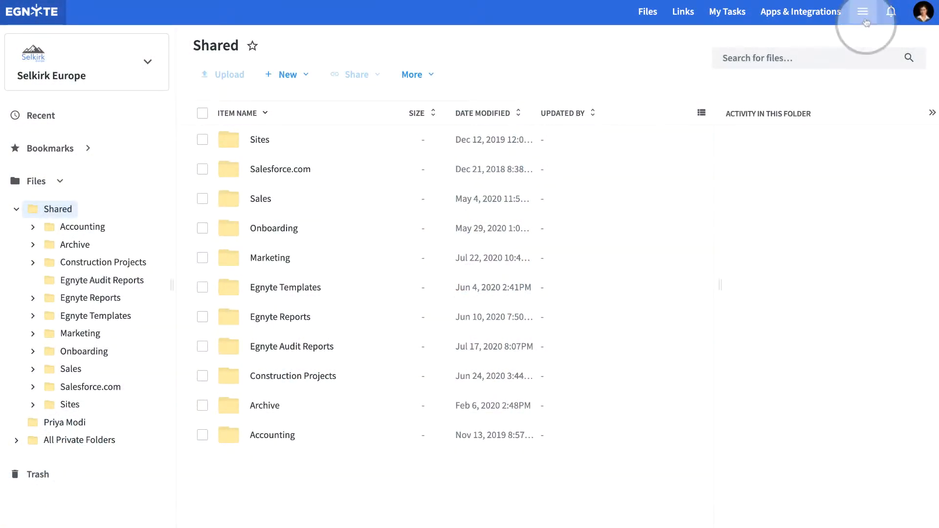
# Reach the Reports Center's Saved & Scheduled Queries page and begin adding a new audit query
pyautogui.click(864, 11)
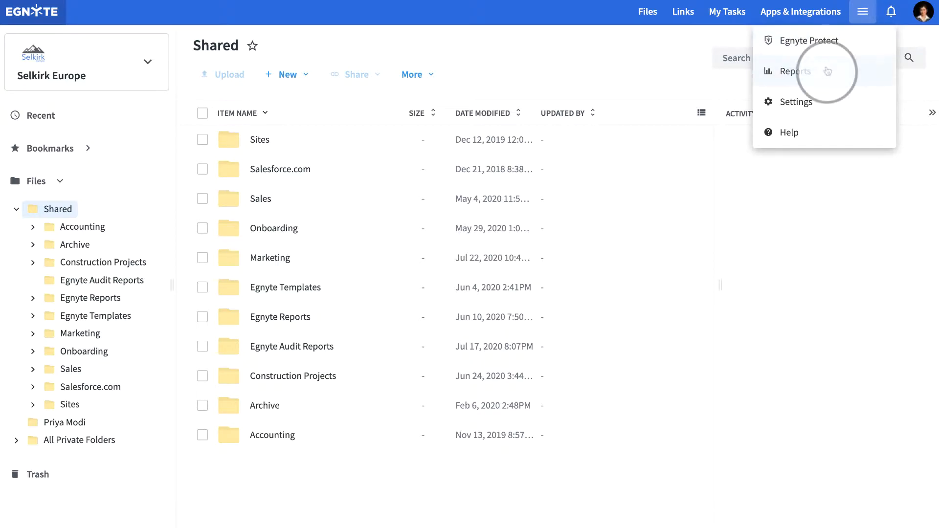
pyautogui.click(796, 72)
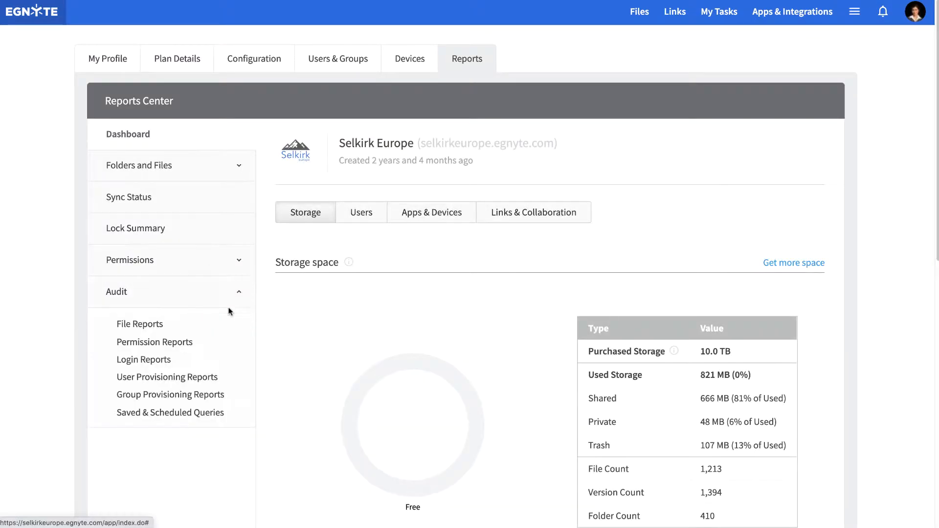
pyautogui.click(169, 412)
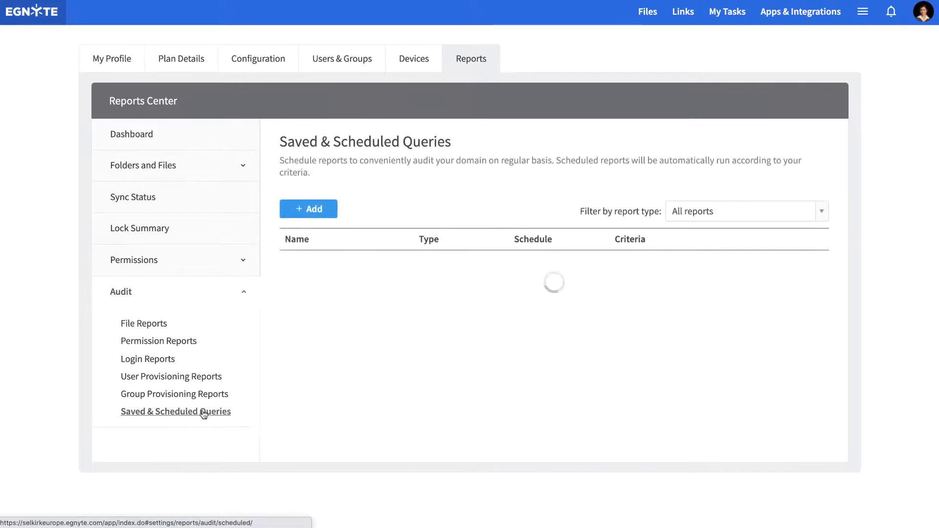
pyautogui.click(309, 209)
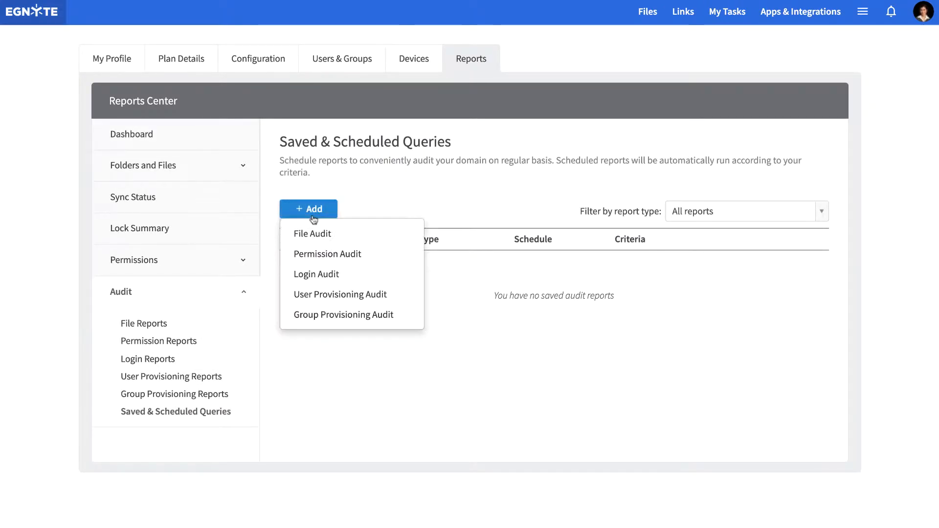
# Create a File Audit query 'Monthly File Report' scheduled to run every month, then view its finished report
pyautogui.click(312, 234)
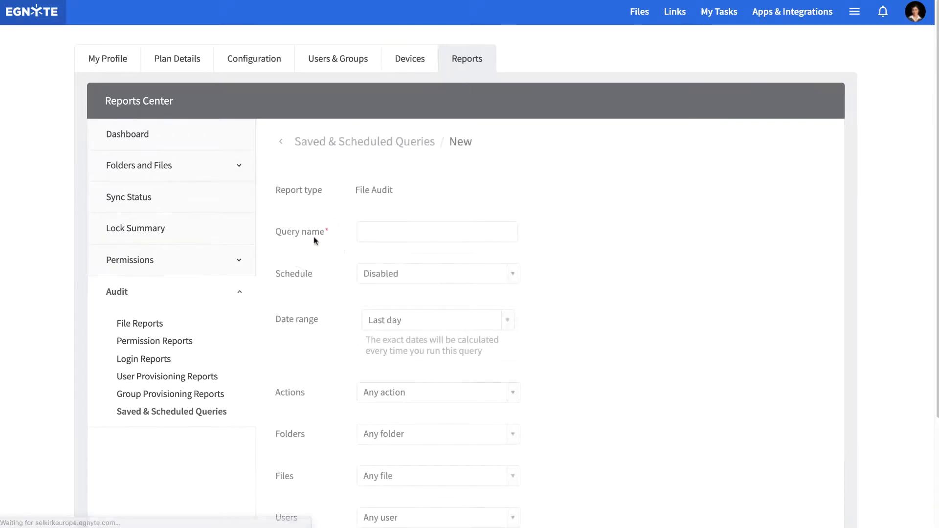
pyautogui.write('Monthly File Report')
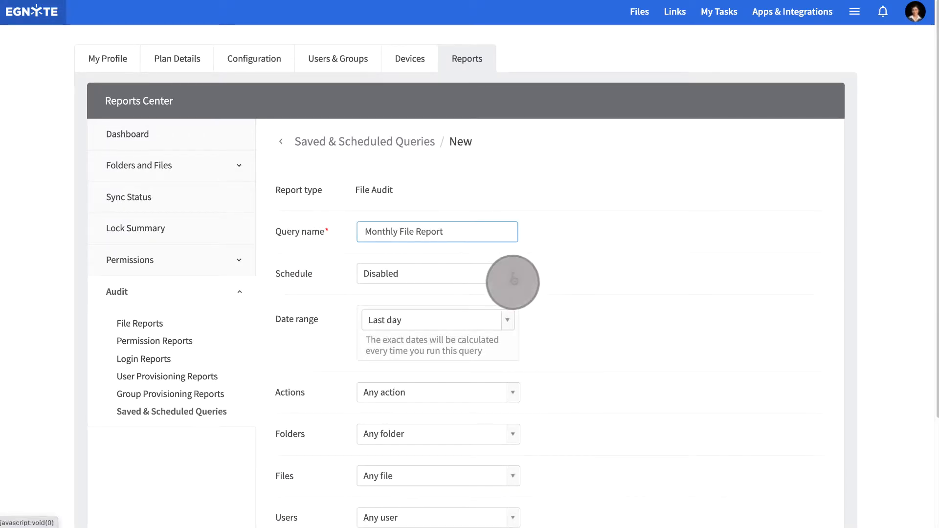
pyautogui.click(437, 273)
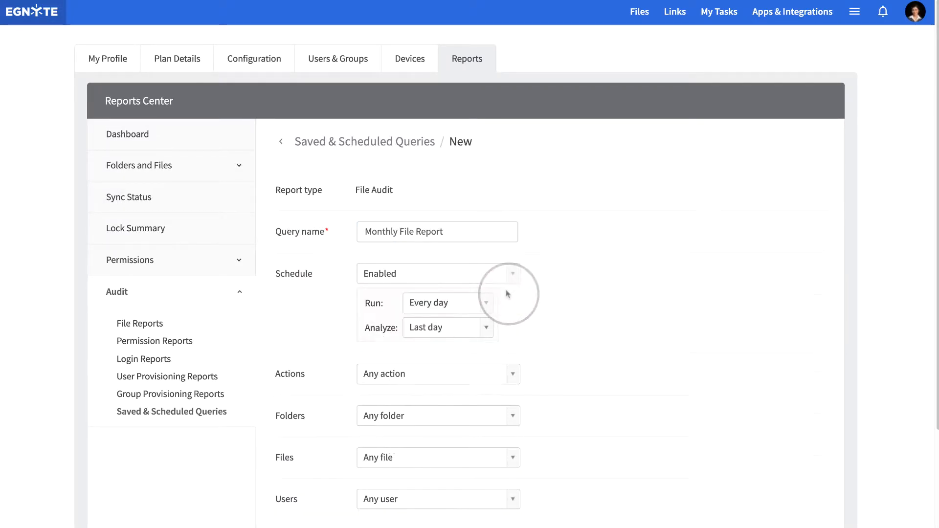
pyautogui.click(446, 303)
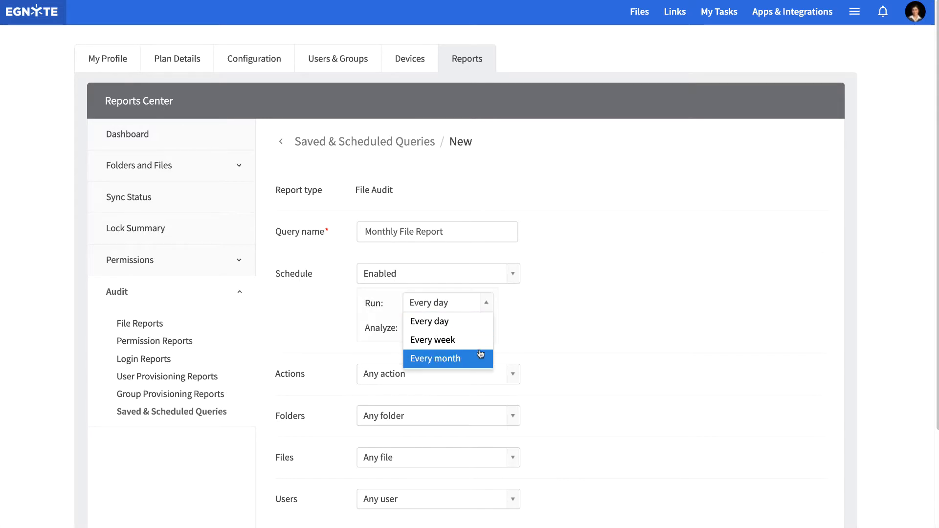
pyautogui.click(436, 358)
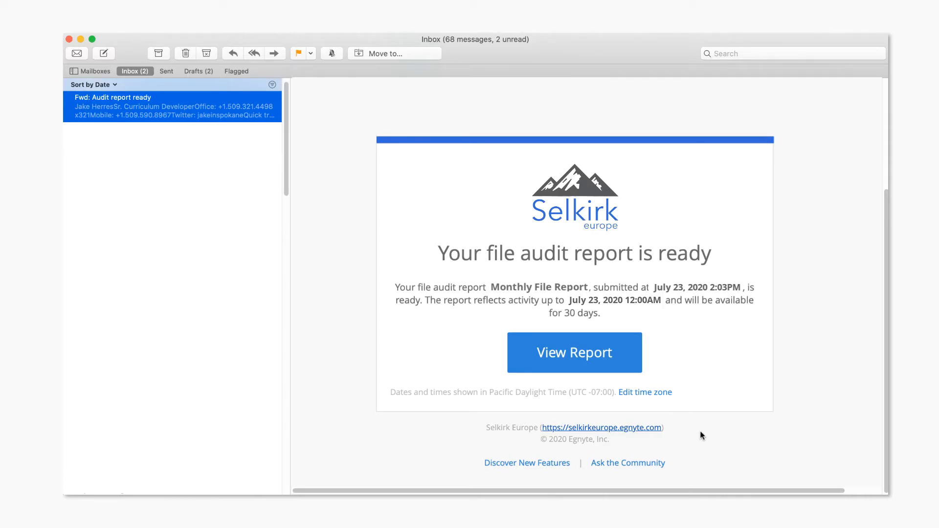
pyautogui.click(574, 353)
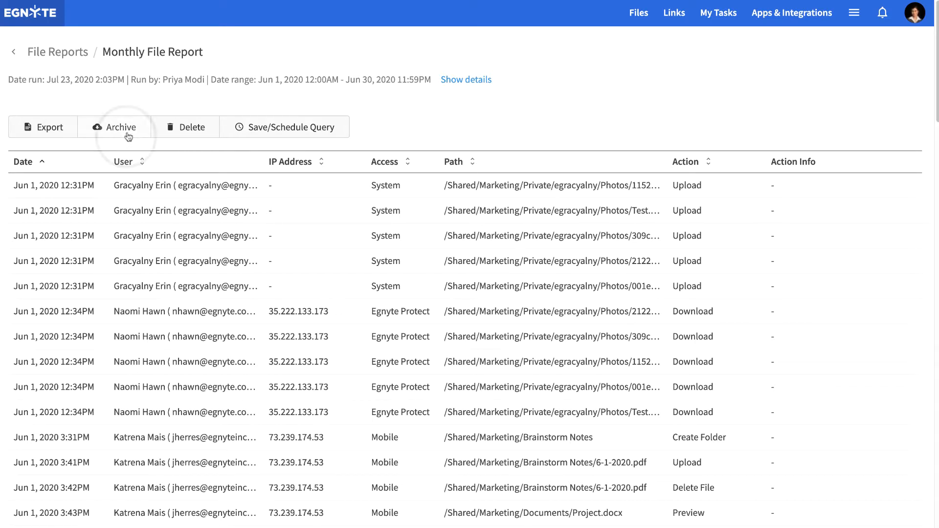
# Archive the Monthly File Report as a CSV to /Shared/Egnyte Audit Reports
pyautogui.click(121, 127)
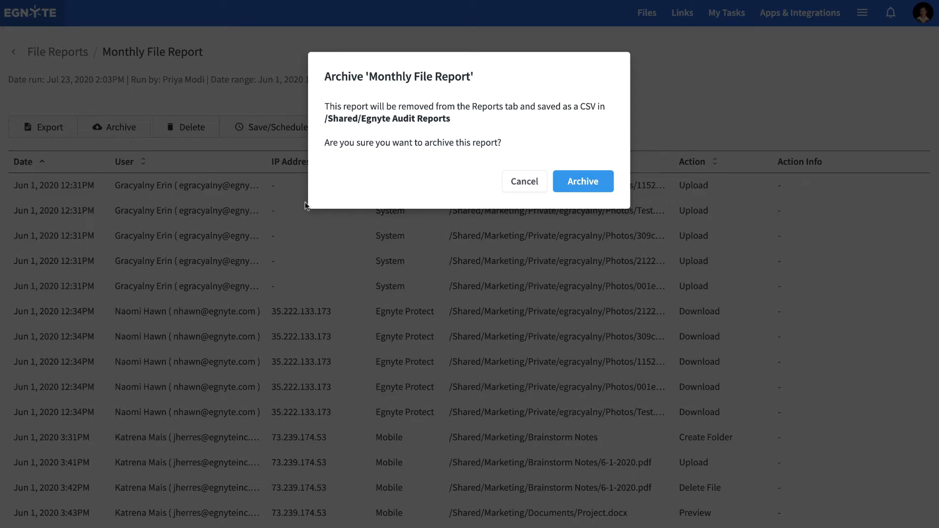
pyautogui.click(582, 181)
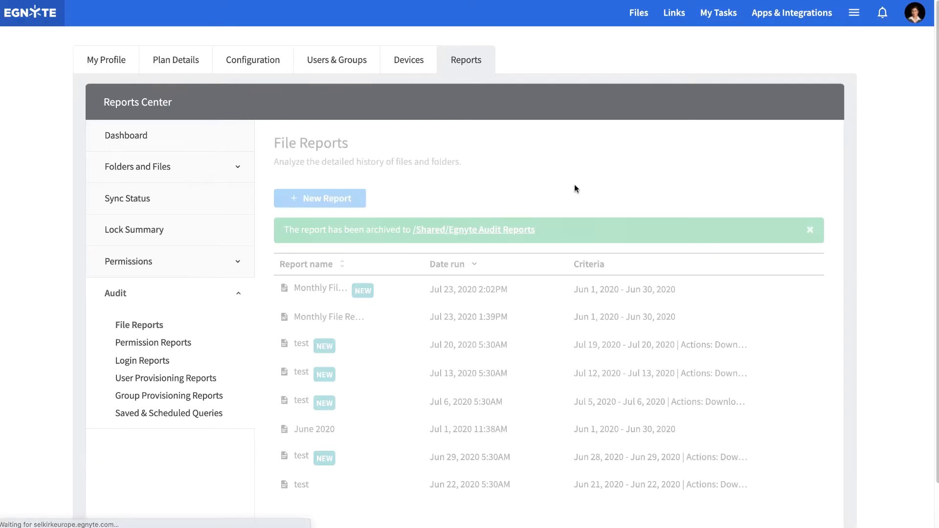